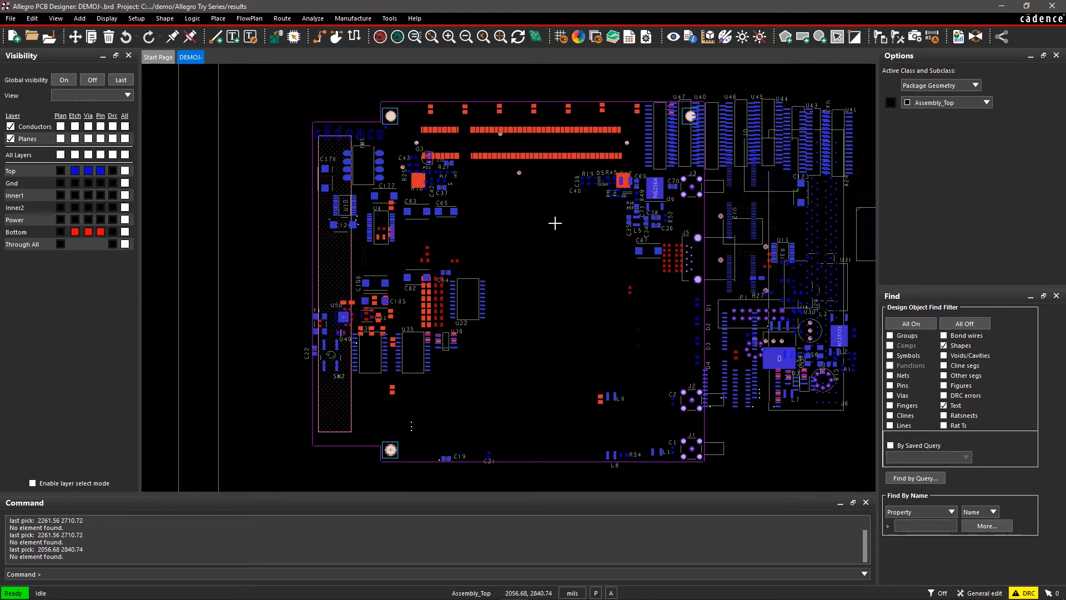
pyautogui.moveTo(560, 198)
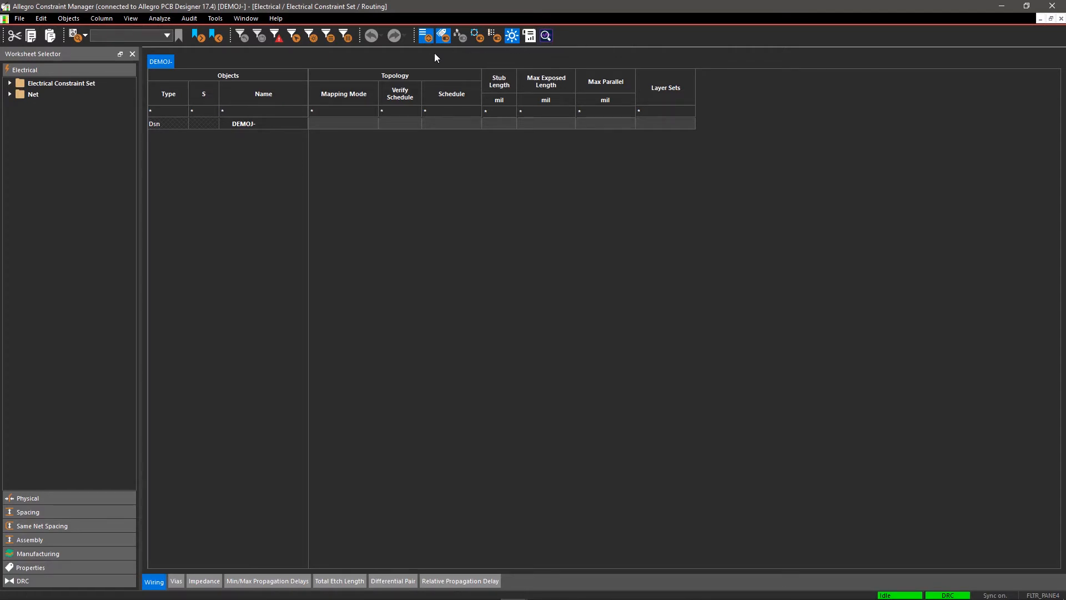
# Expand Electrical Constraint Set routing worksheets and display the Differential Pair worksheet.
pyautogui.click(61, 82)
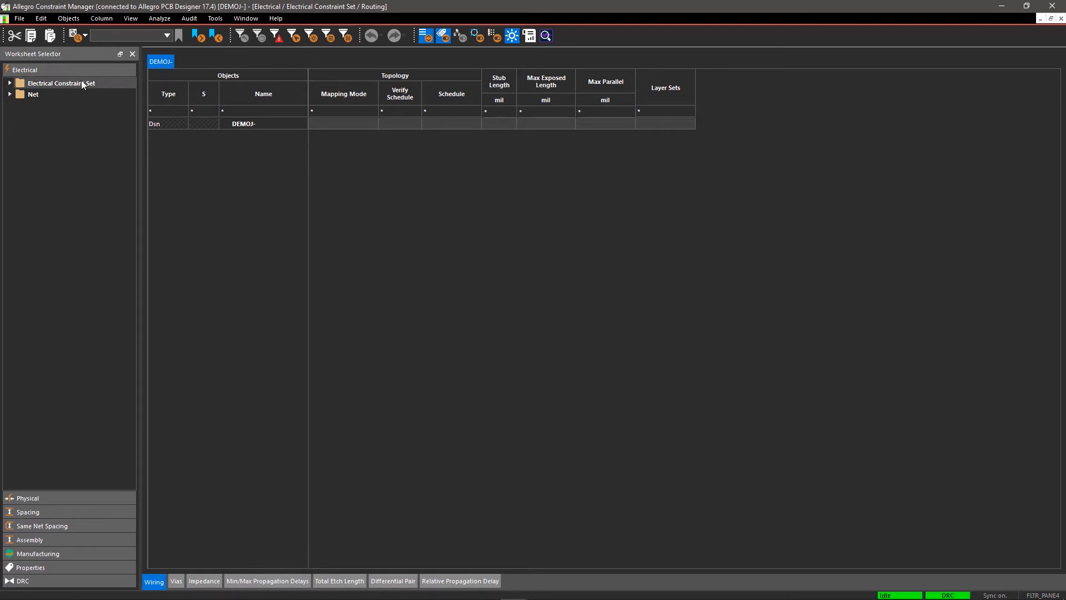
pyautogui.click(10, 83)
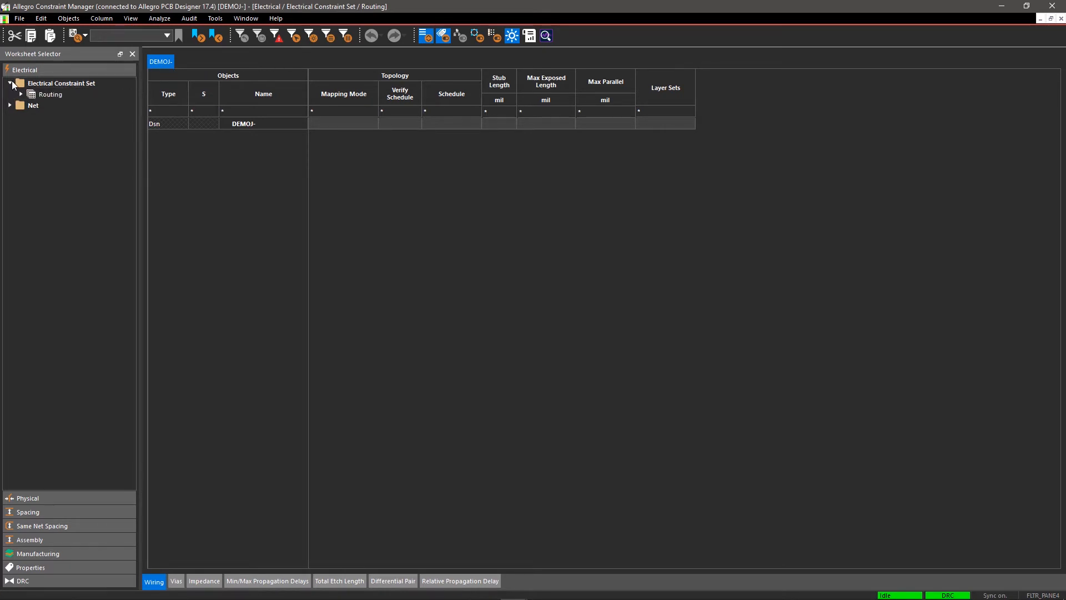
pyautogui.click(11, 108)
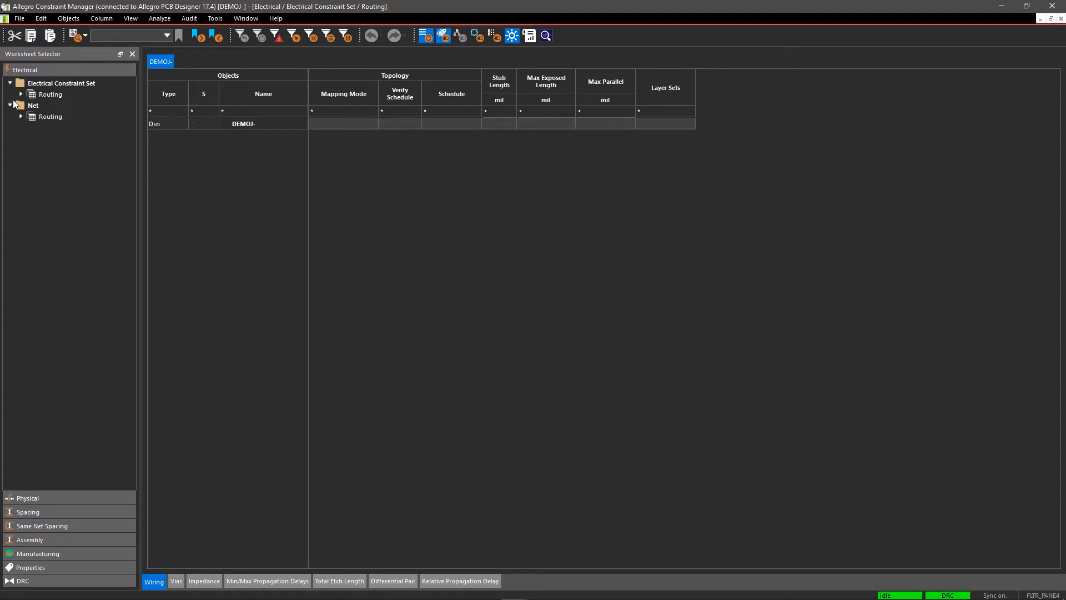
pyautogui.click(21, 94)
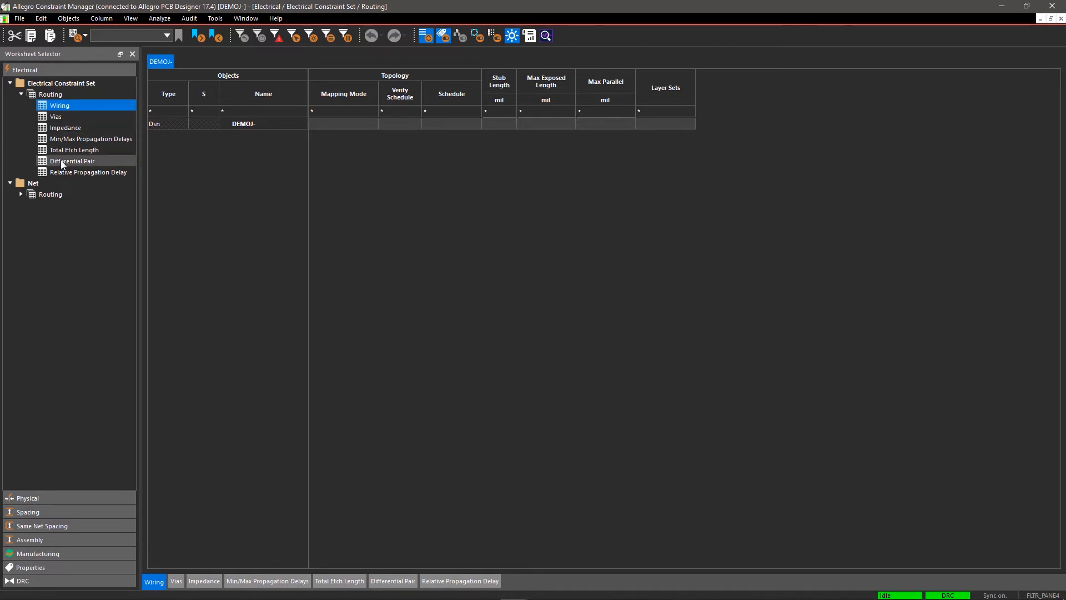
pyautogui.click(72, 161)
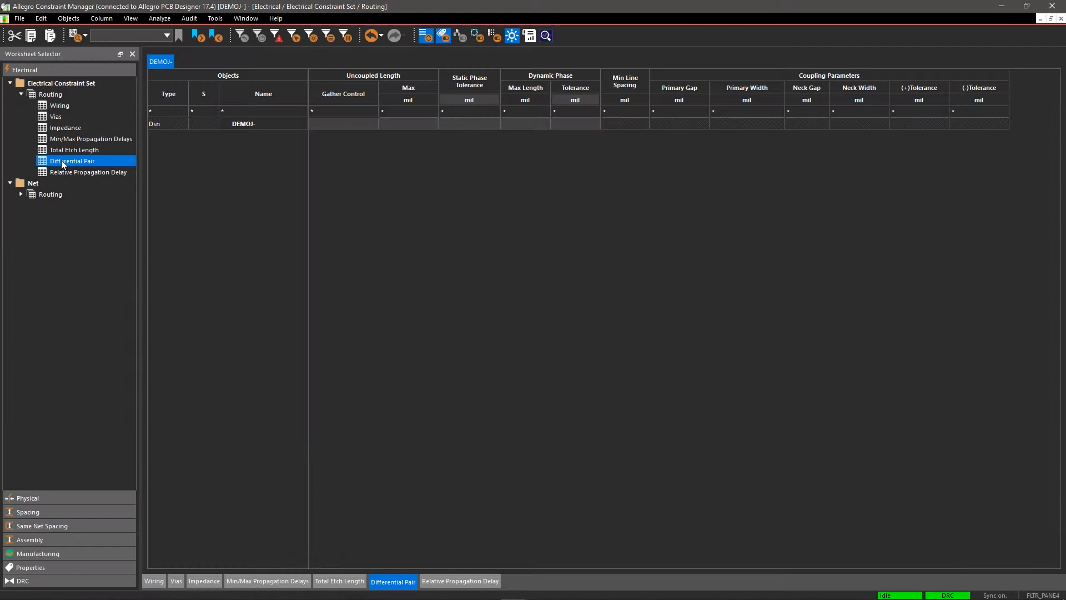
# Create an electrical CSet named DIFF1 under the DEMOJ- design.
pyautogui.click(264, 123)
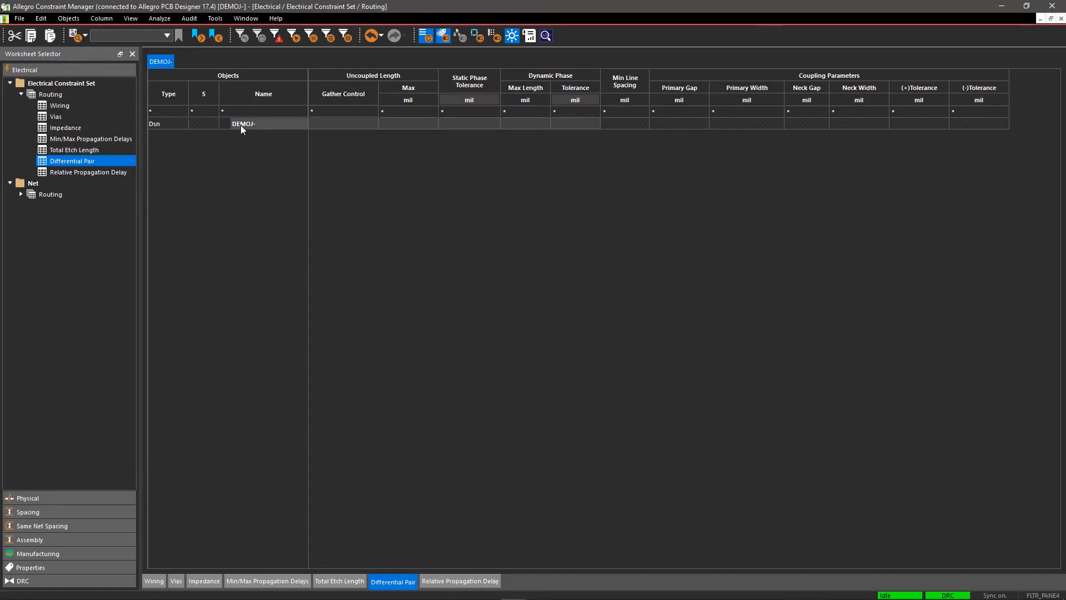
pyautogui.rightClick(243, 123)
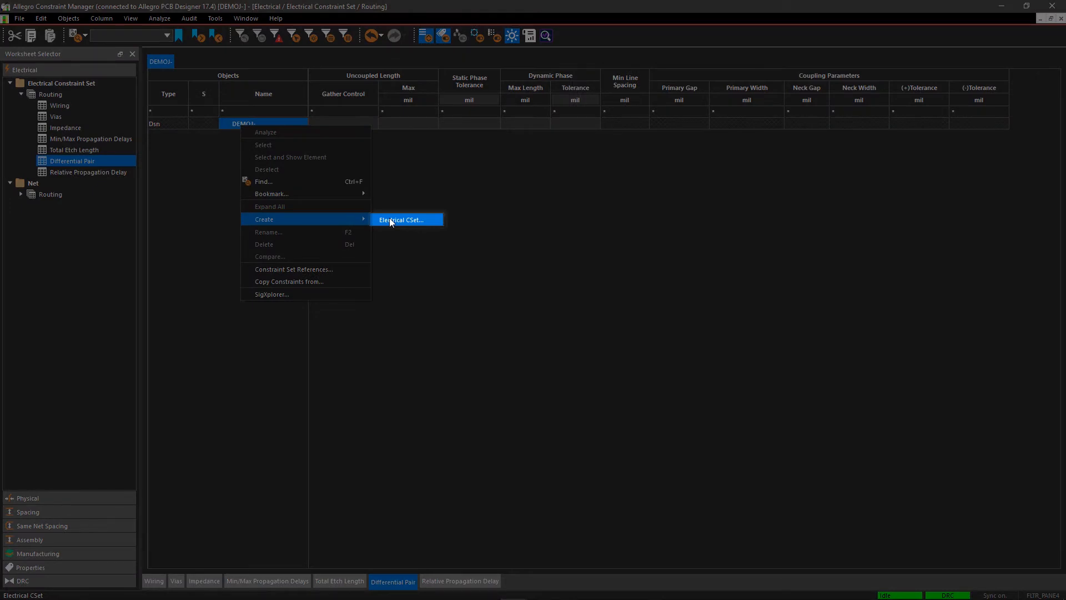
pyautogui.click(400, 220)
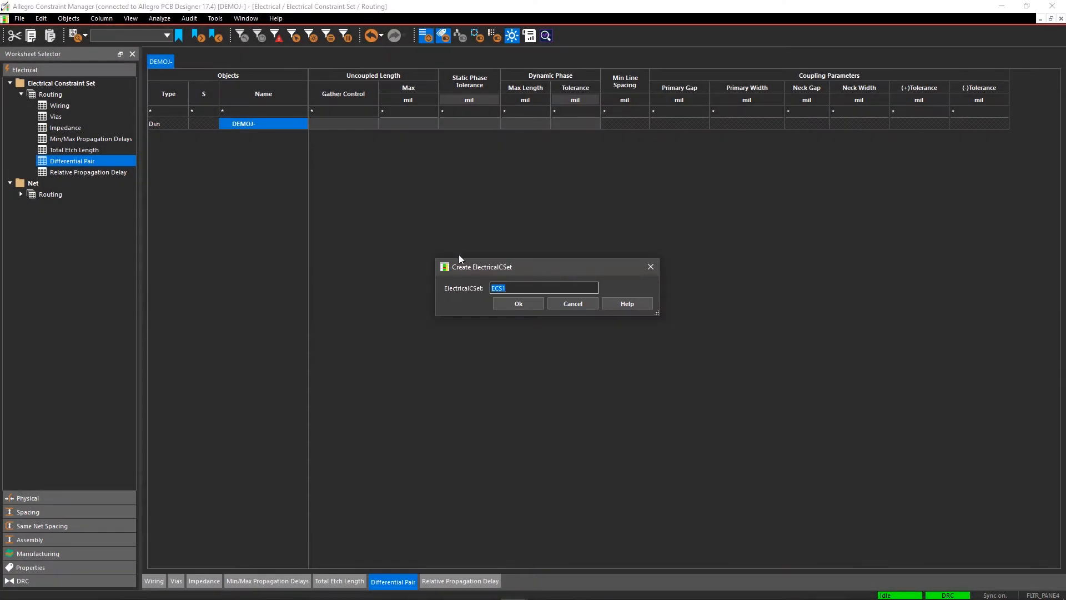
pyautogui.write('DIFF')
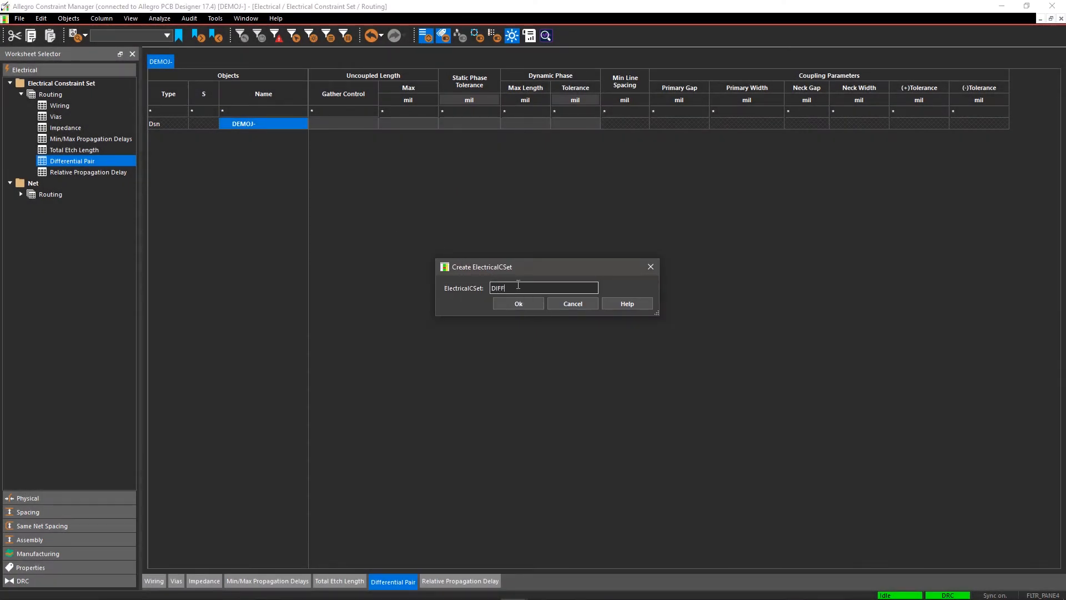
pyautogui.click(518, 303)
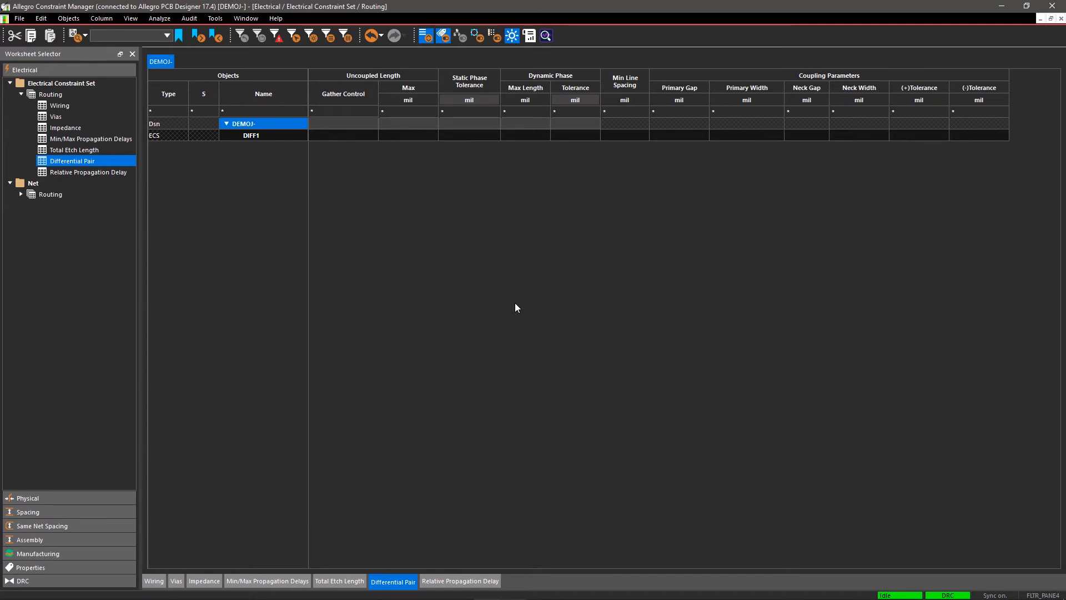
pyautogui.moveTo(511, 303)
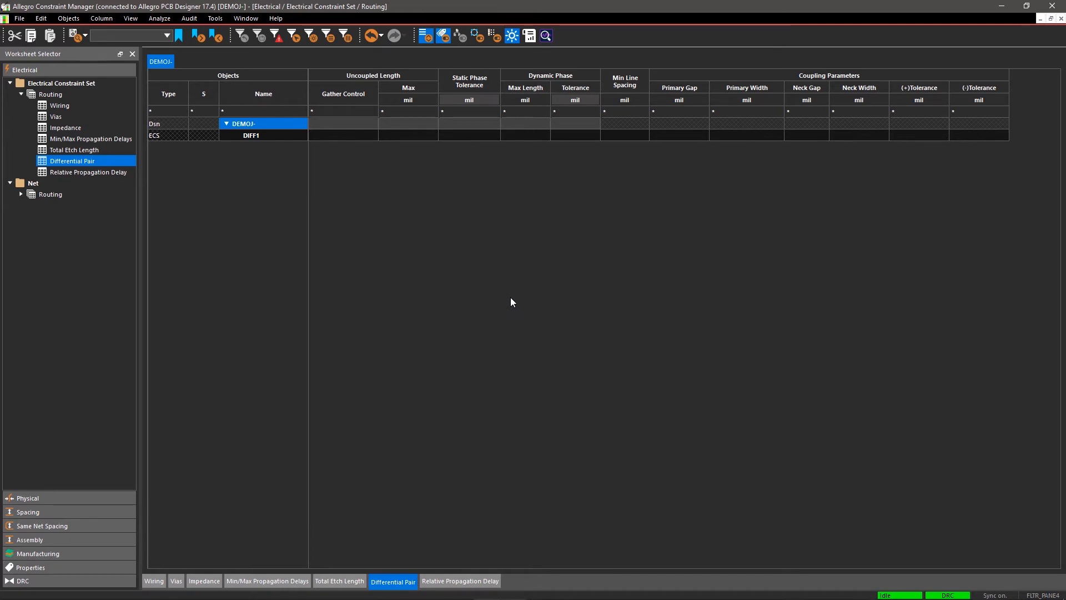
pyautogui.moveTo(384, 151)
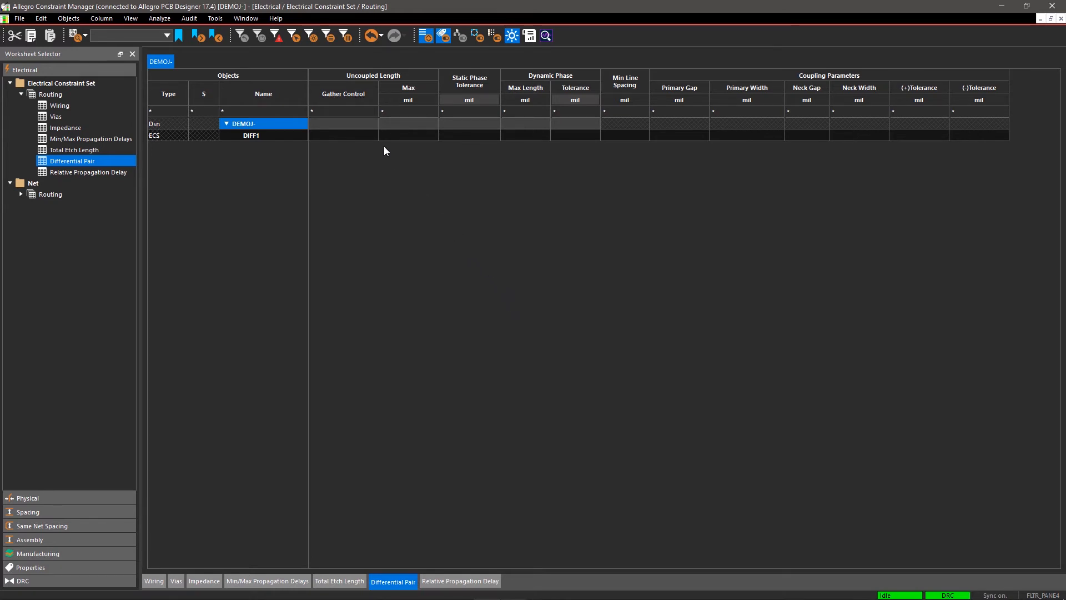
# Set DIFF1's Gather Control to Ignore and enter a 0.01 parameter value.
pyautogui.click(343, 134)
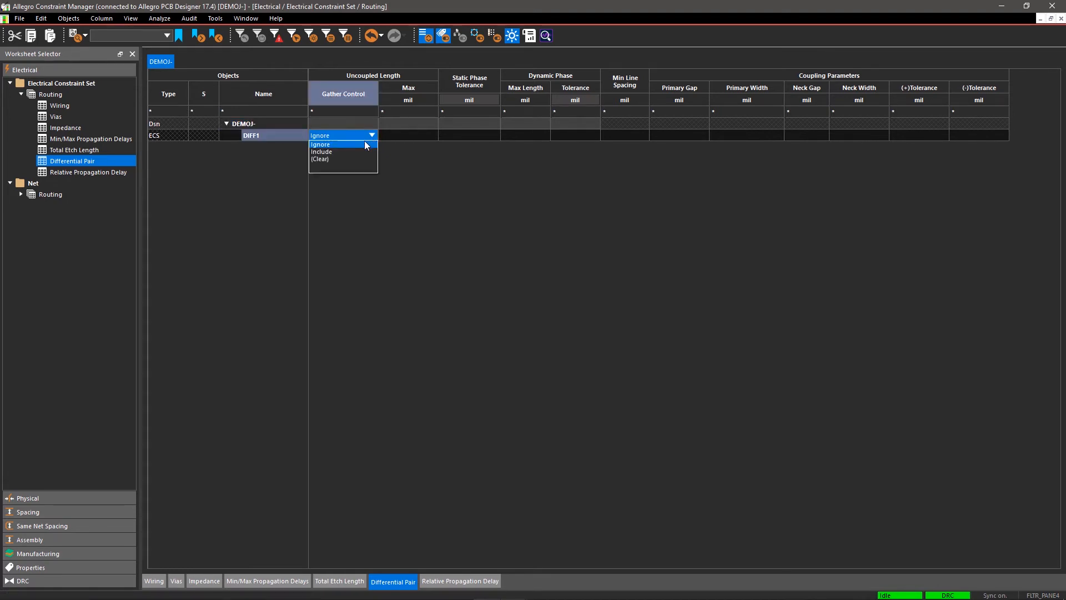
pyautogui.click(320, 144)
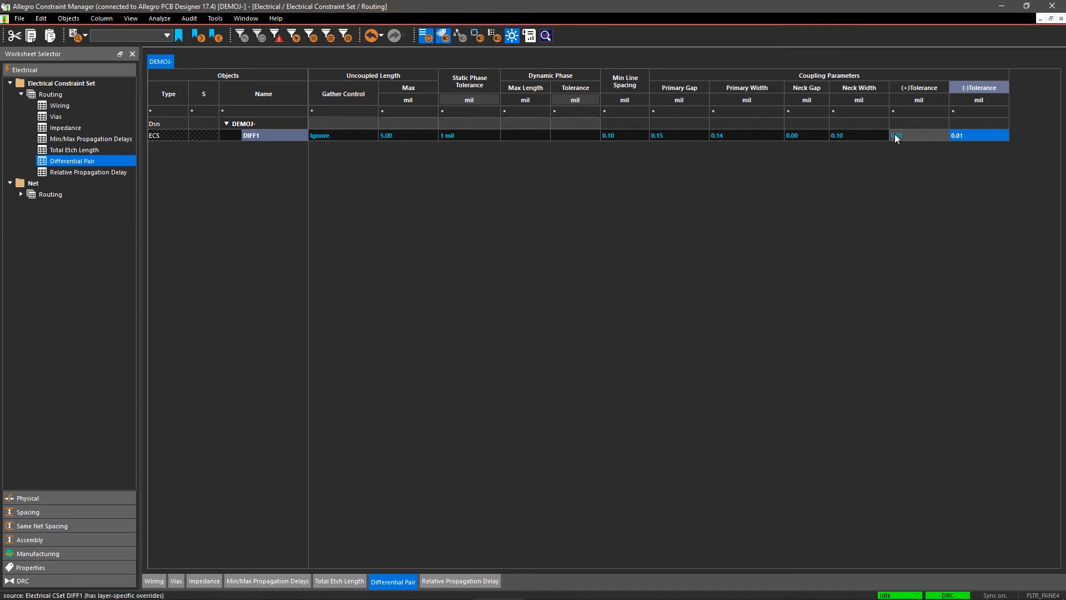
pyautogui.write('0.01')
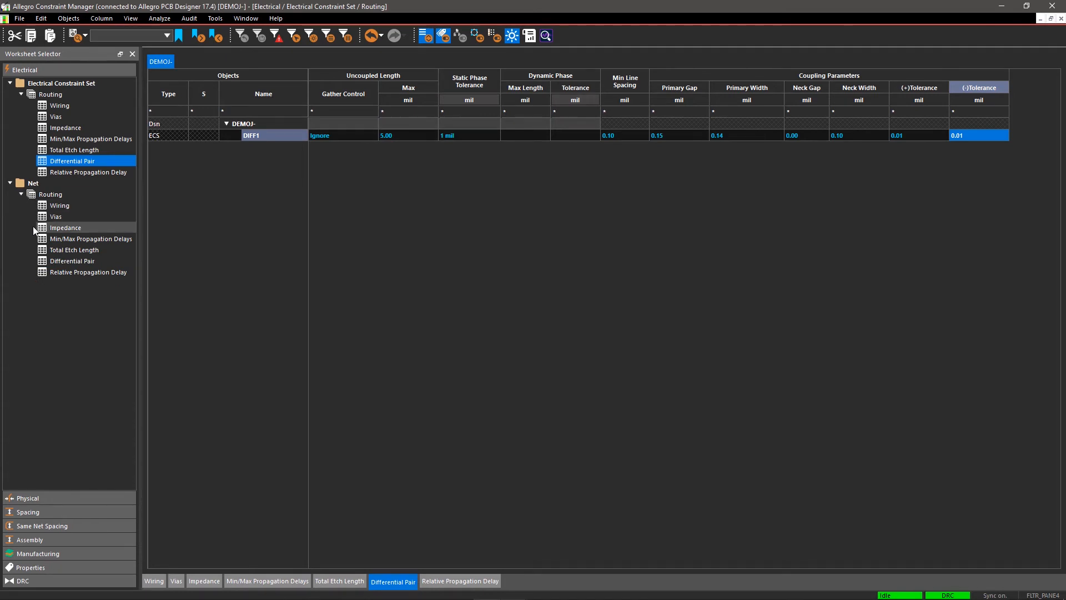
# On the net Differential Pair worksheet, reference DIFF1 for DP_DATA0 through DP_DATA3.
pyautogui.click(72, 262)
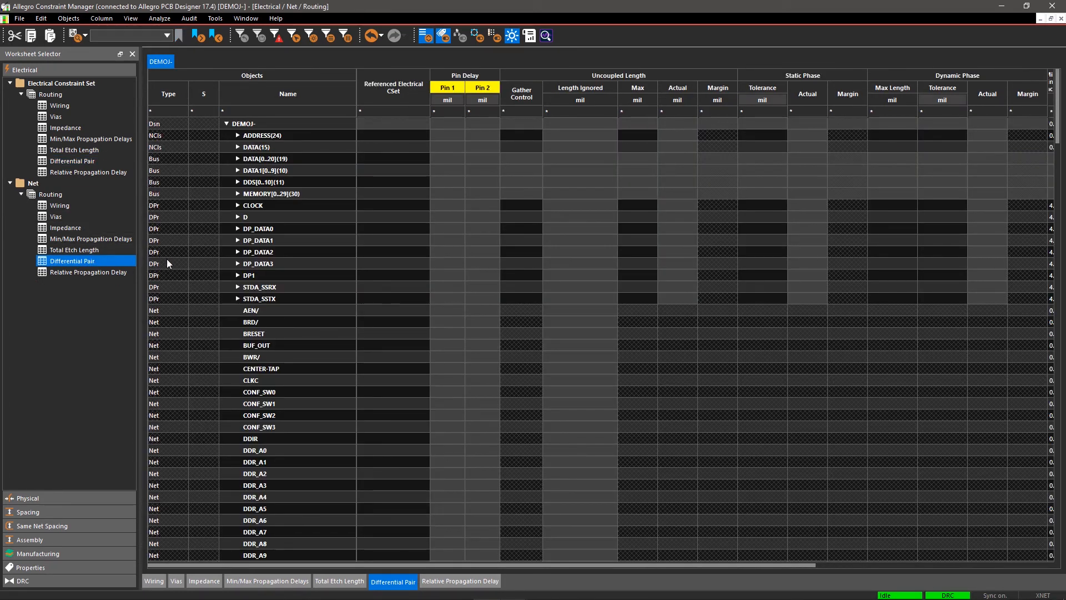
pyautogui.click(393, 228)
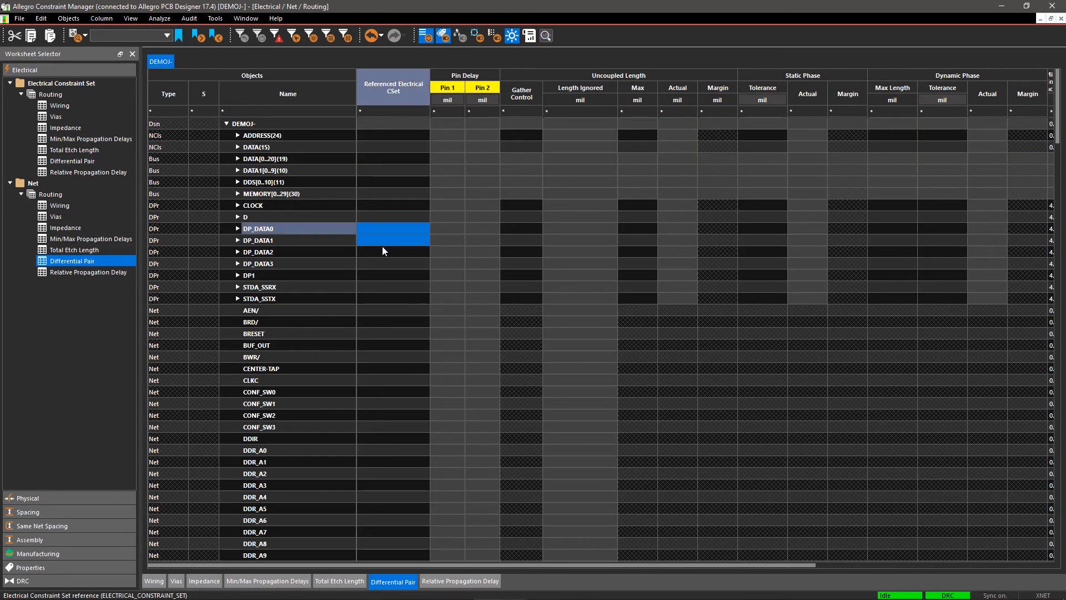
pyautogui.click(393, 234)
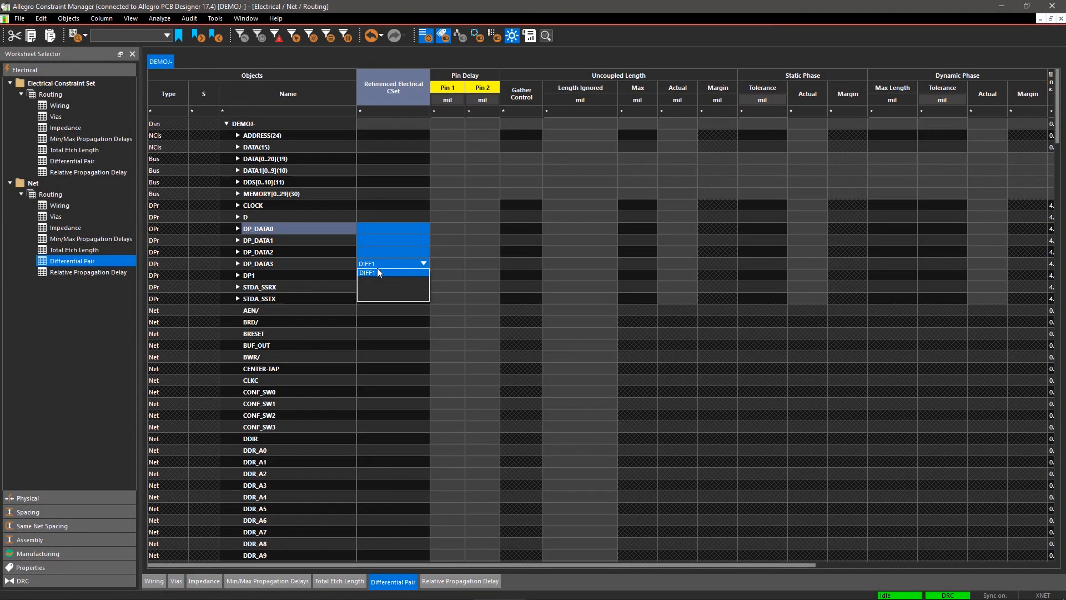
pyautogui.click(370, 272)
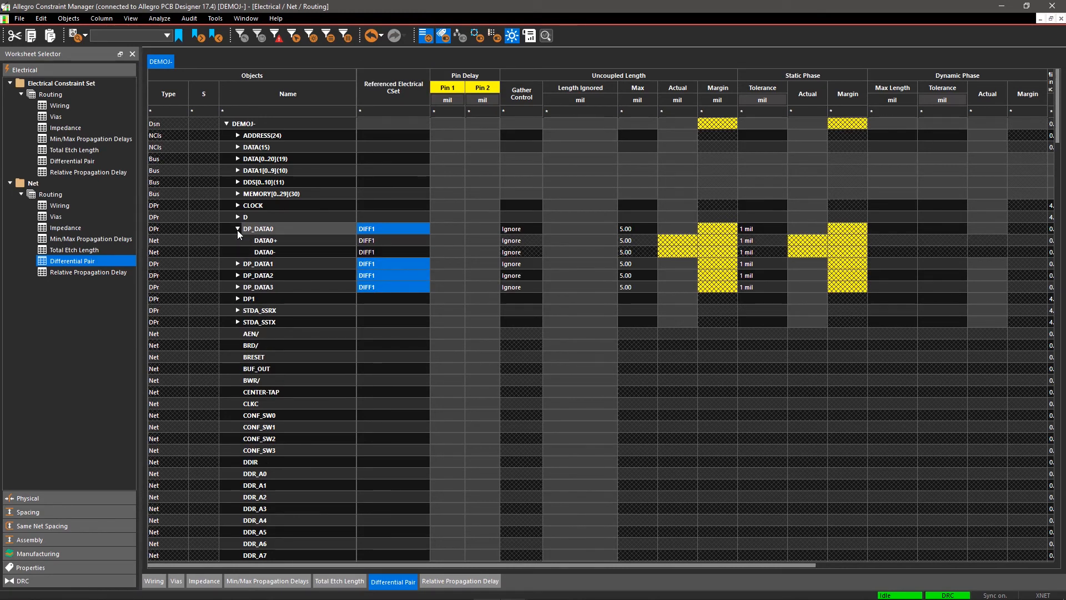
# Expand DP_DATA1 and DP_DATA3 to show their member nets inheriting DIFF1.
pyautogui.click(239, 265)
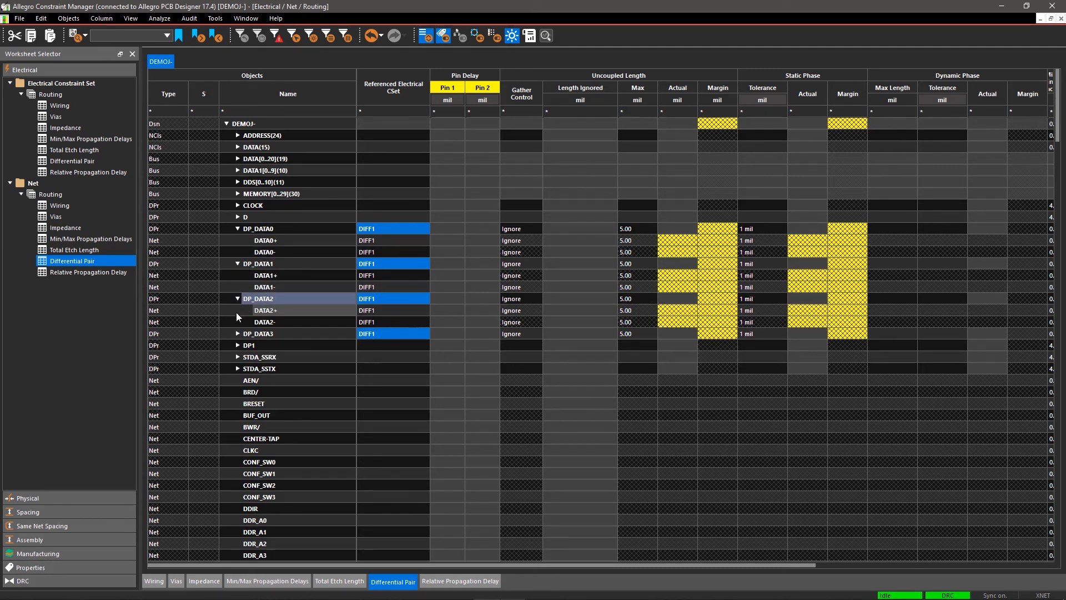
pyautogui.click(228, 333)
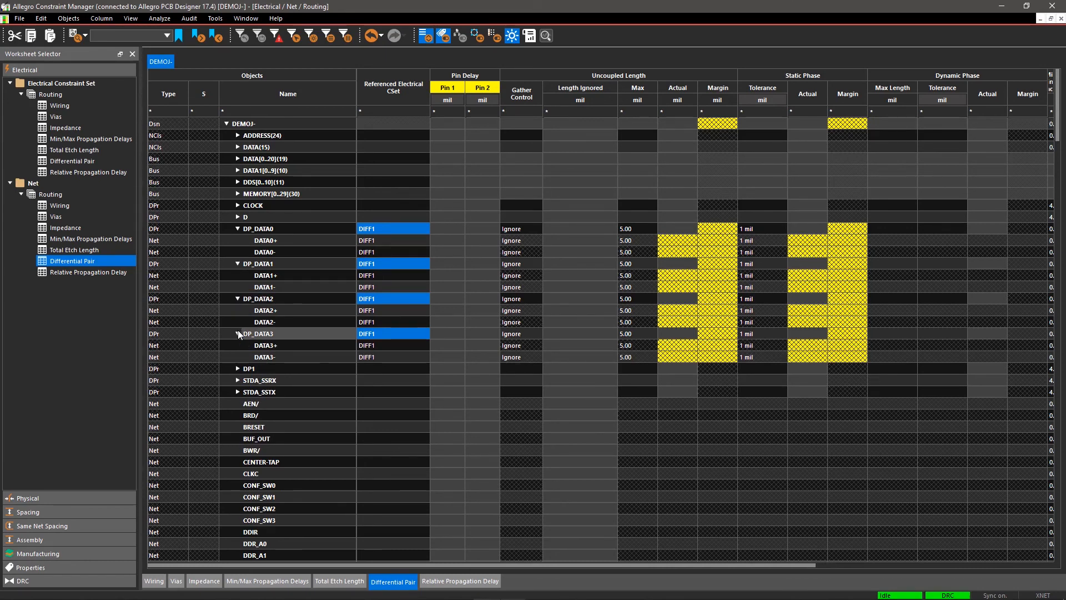